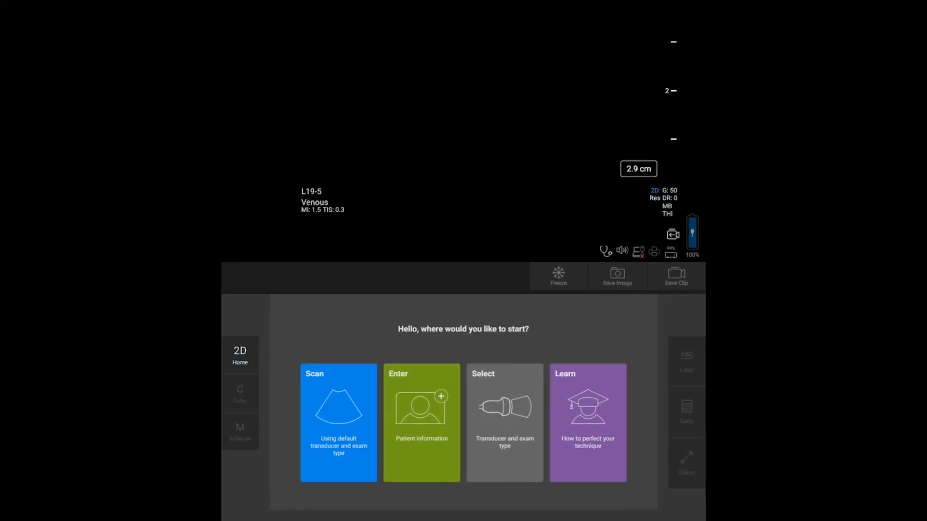
Start live 2D imaging from the welcome screen with the default L19-5 Venous transducer and exam.
{"action": "left_click", "coordinate": [338, 422]}
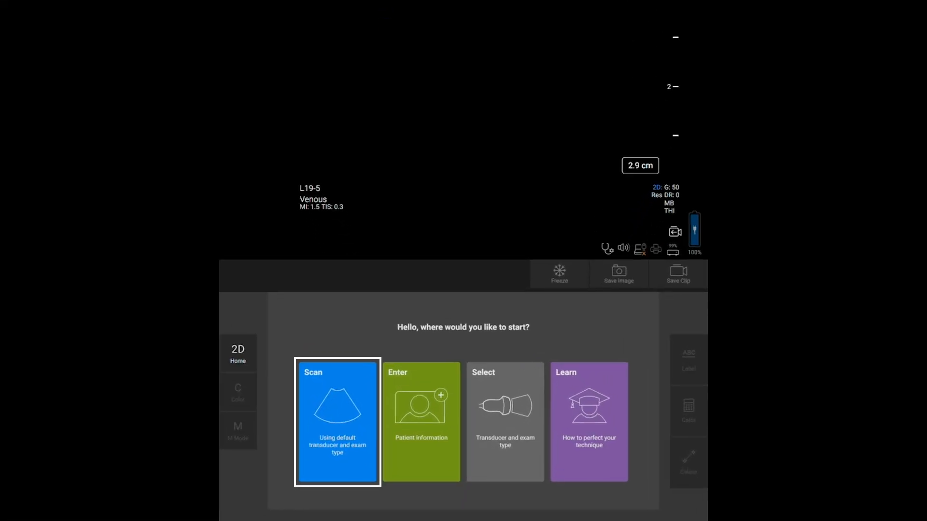
{"action": "left_click", "coordinate": [421, 421]}
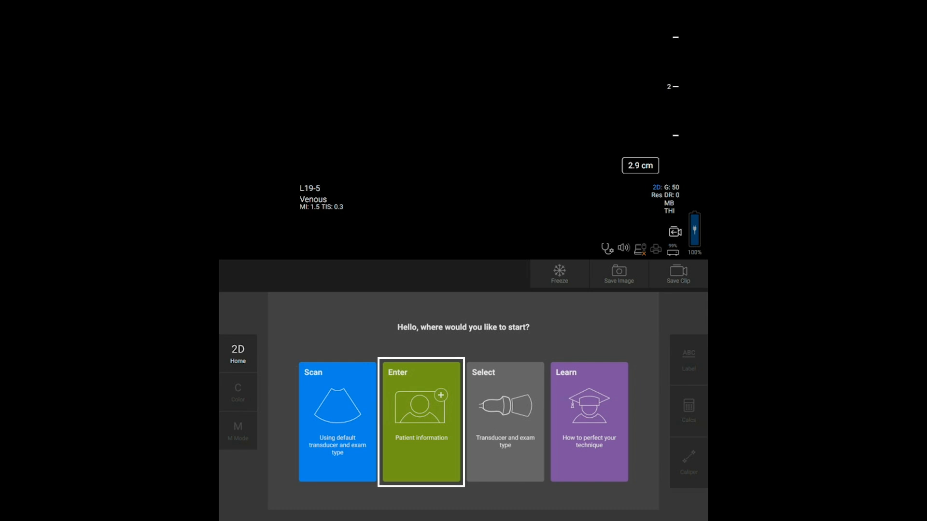
{"action": "left_click", "coordinate": [505, 422]}
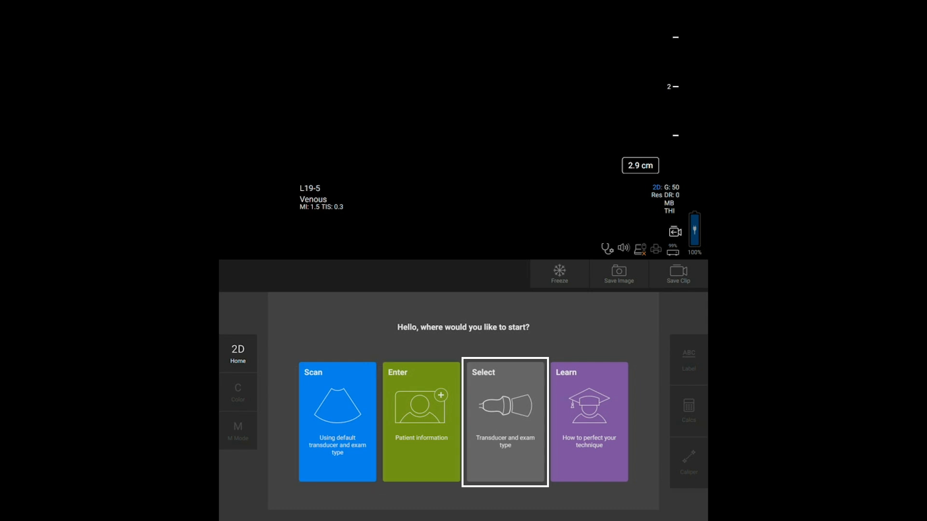
{"action": "left_click", "coordinate": [589, 422]}
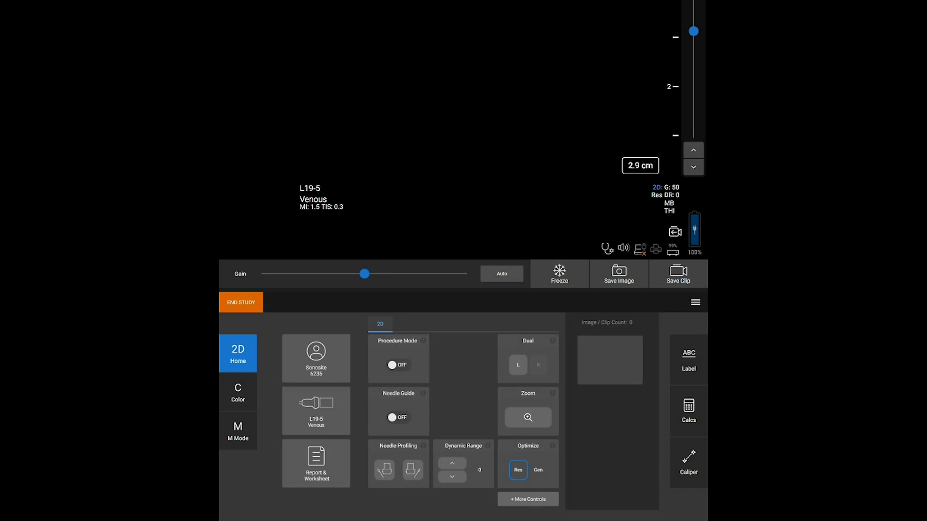
End the patient study so the home screen shows + New Patient and the L15-4 Carotid tile.
{"action": "left_click", "coordinate": [316, 359]}
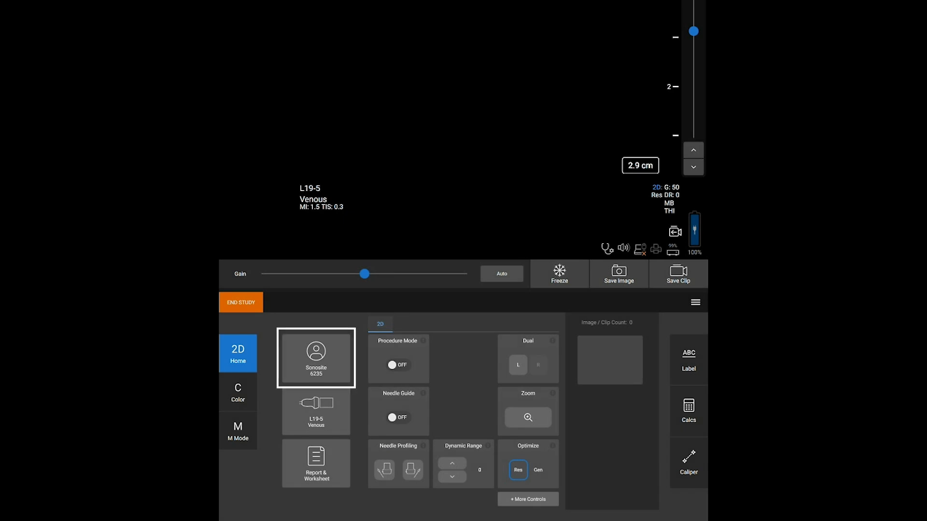
{"action": "left_click", "coordinate": [316, 410]}
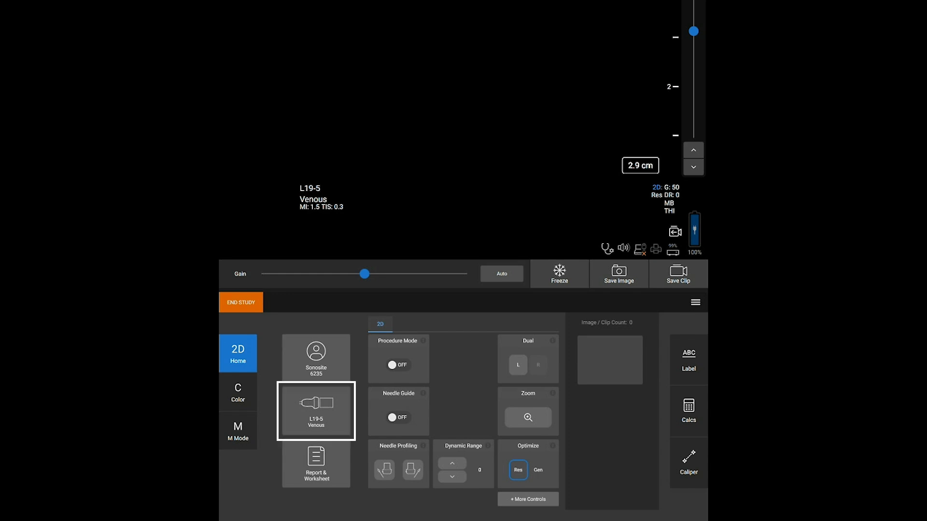
{"action": "left_click", "coordinate": [316, 464]}
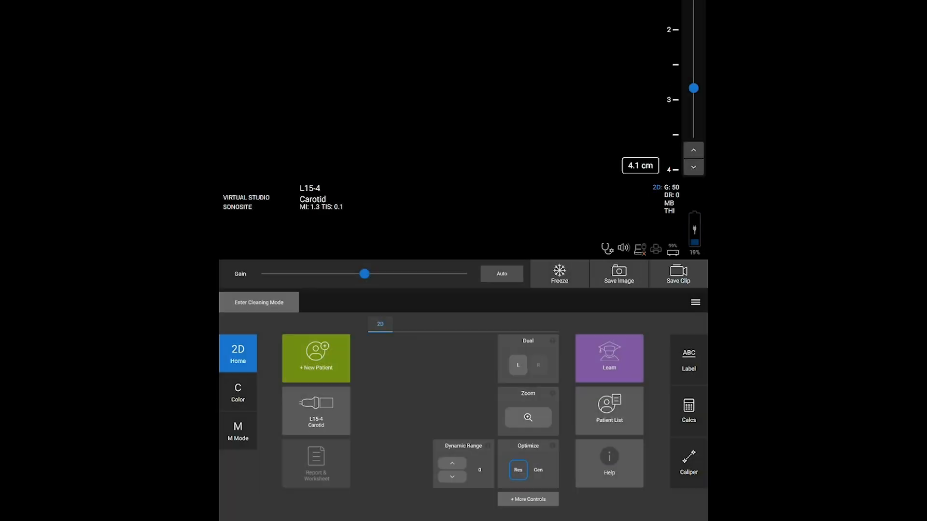
{"action": "left_click", "coordinate": [609, 358]}
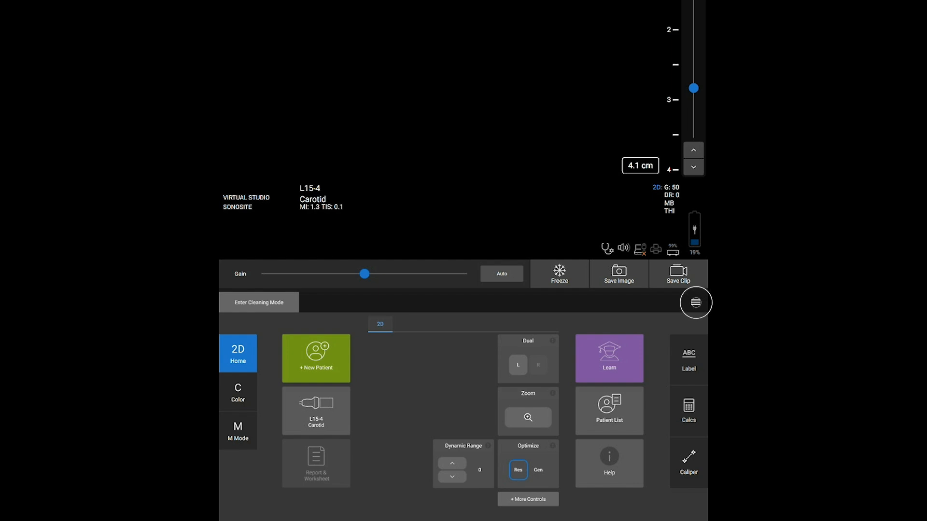
{"action": "left_click", "coordinate": [695, 302]}
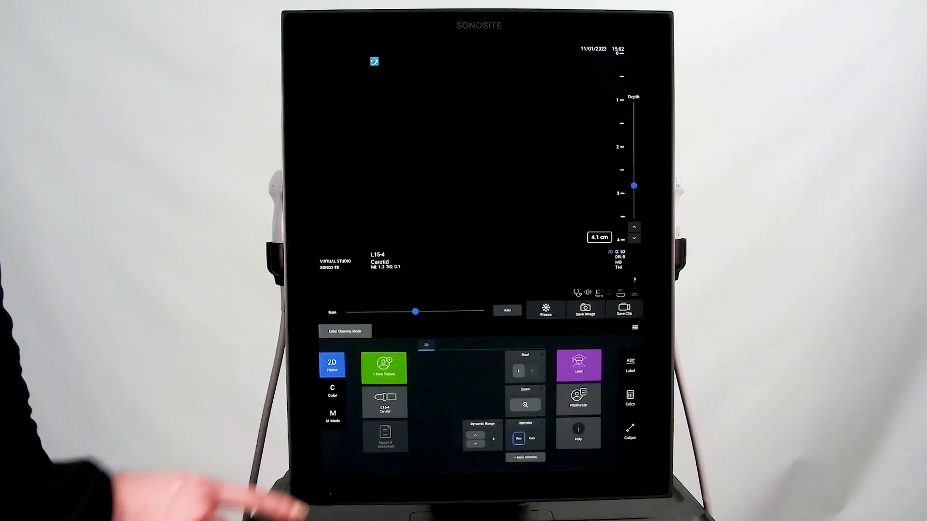
Expand + More Controls to show Orientation while imaging Carotid on the L12-3 transducer.
{"action": "left_click", "coordinate": [343, 331]}
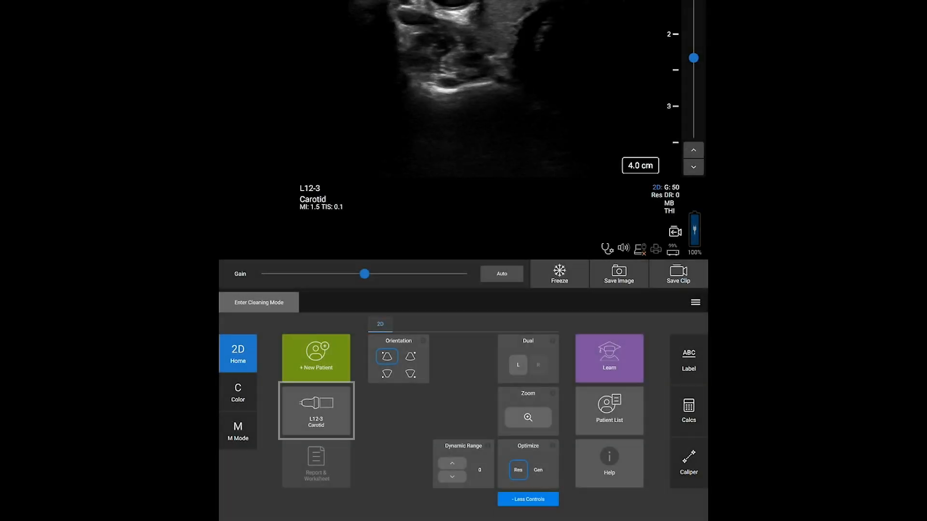
Change the L12-3 exam type to MSK and resume live scanning.
{"action": "left_click", "coordinate": [315, 410]}
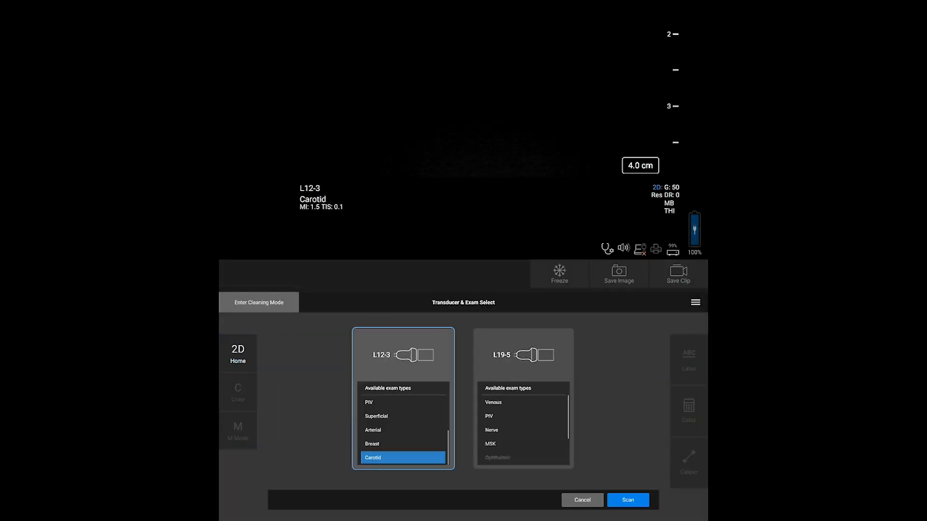
{"action": "scroll", "scroll_direction": "down", "scroll_amount": 3}
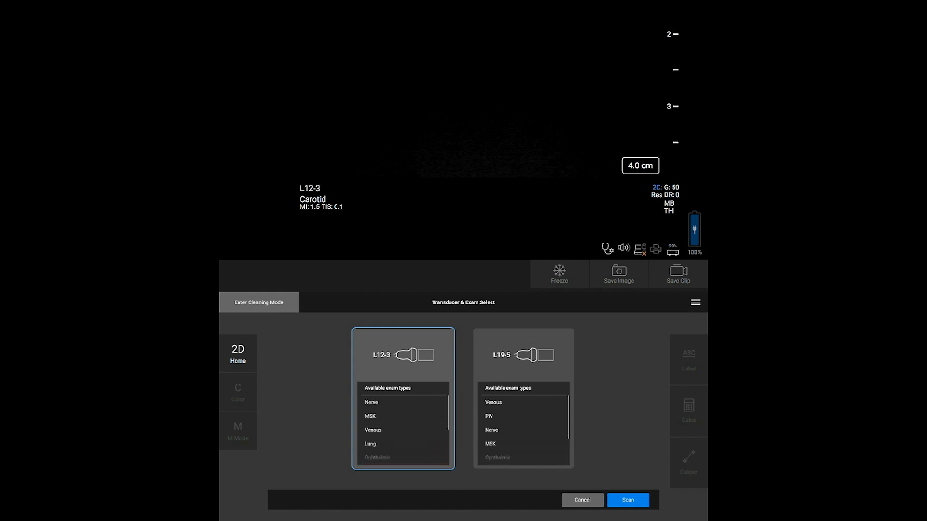
{"action": "left_click", "coordinate": [403, 416]}
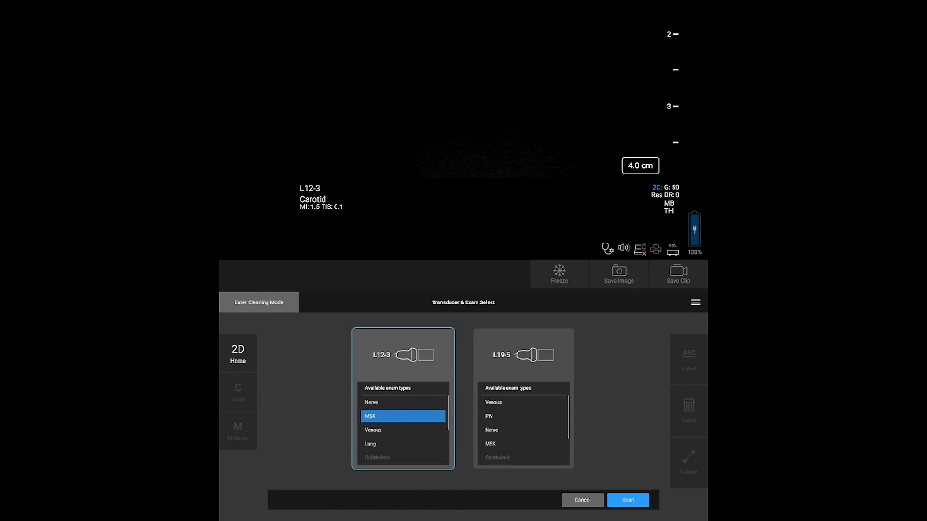
{"action": "left_click", "coordinate": [628, 500]}
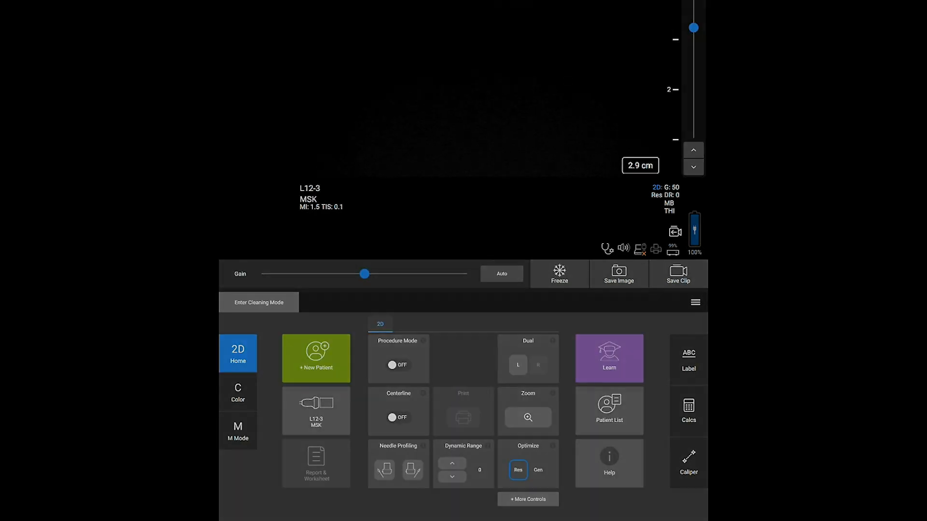